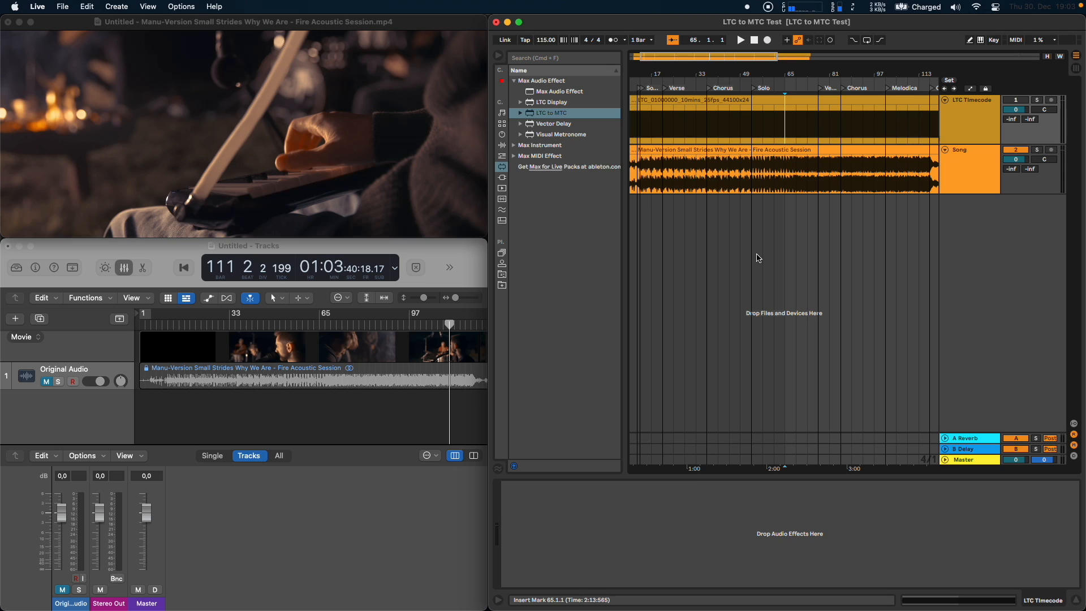
Step: Load the LTC to MTC device onto the LTC Timecode track, outputting to Virtual MTC Output
left_click(731, 121)
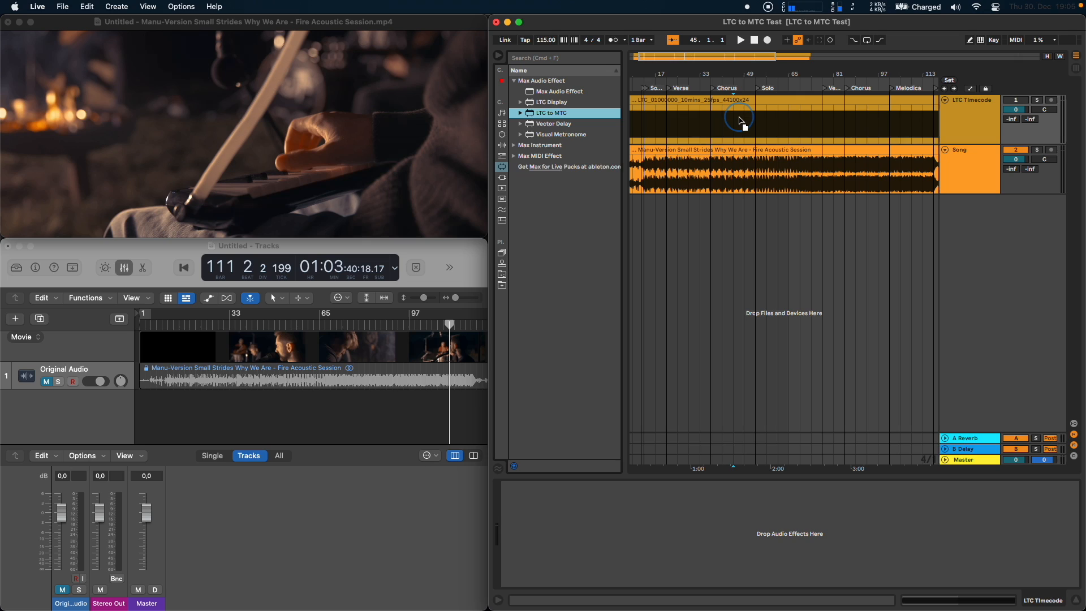
double_click(551, 113)
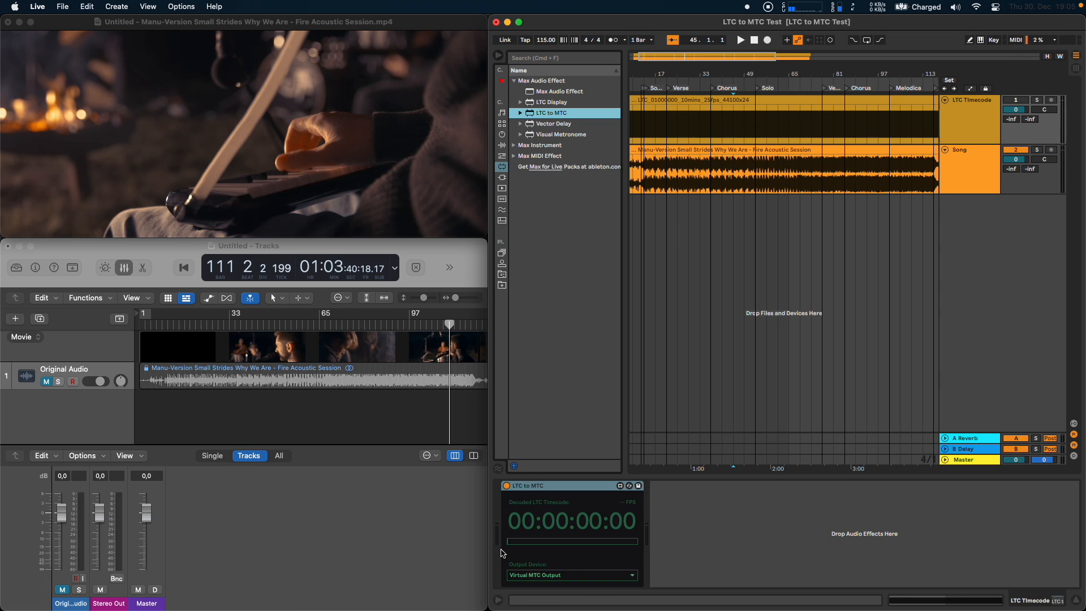
mouse_move(584, 581)
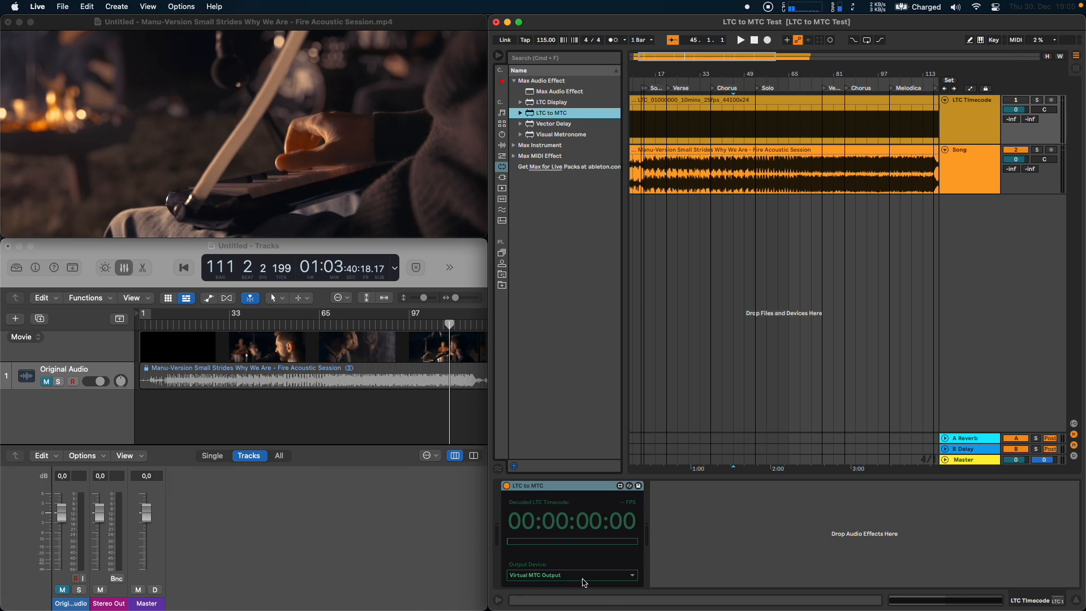
mouse_move(695, 578)
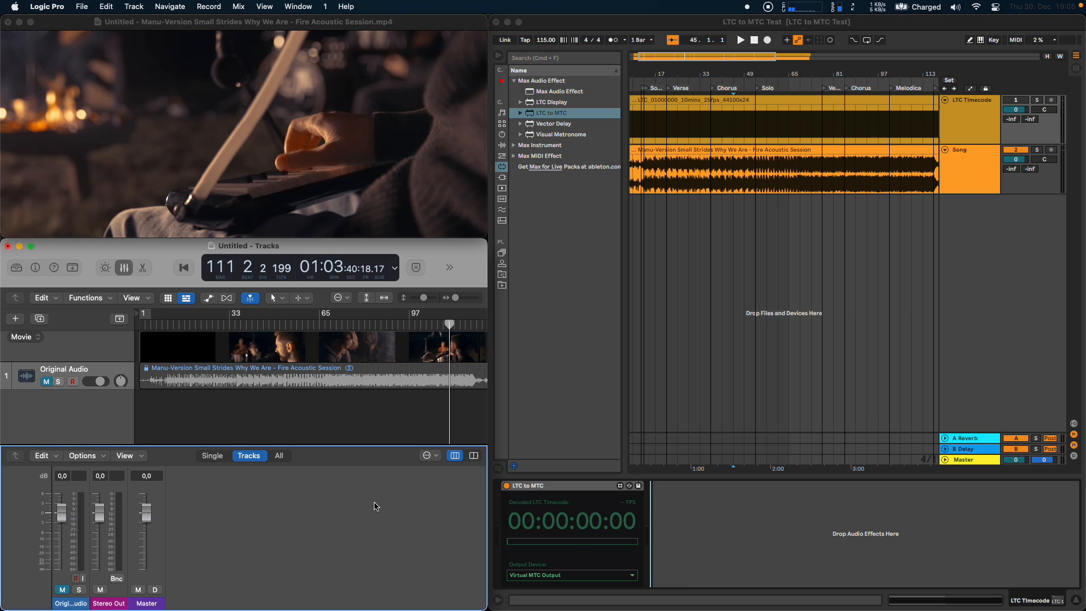
Step: Switch Logic Pro's project Sync Mode to MTC at 25 fps and close Project Settings
left_click(81, 7)
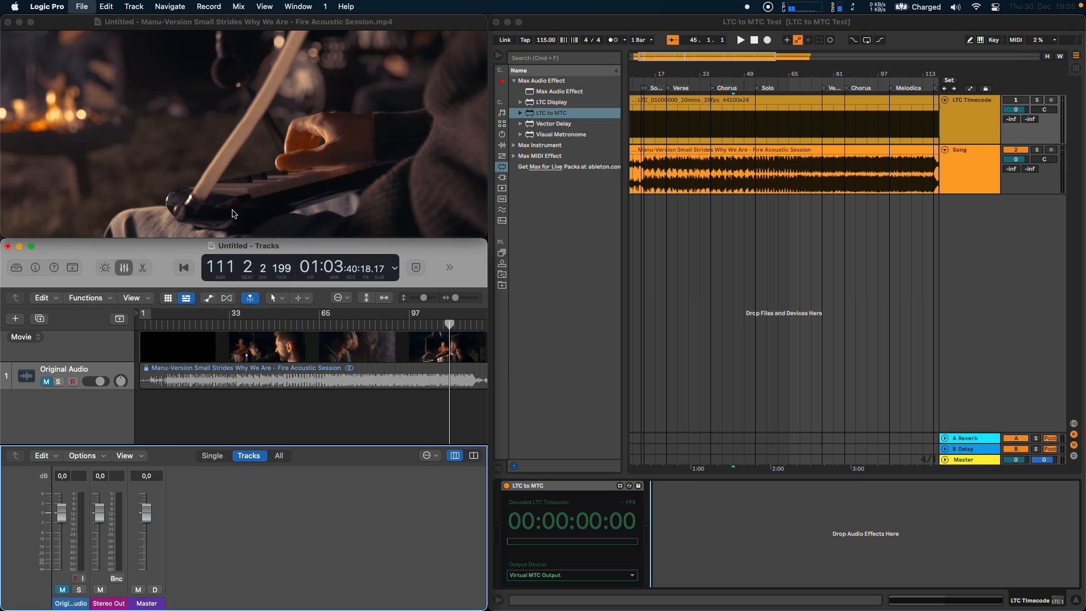
left_click(421, 154)
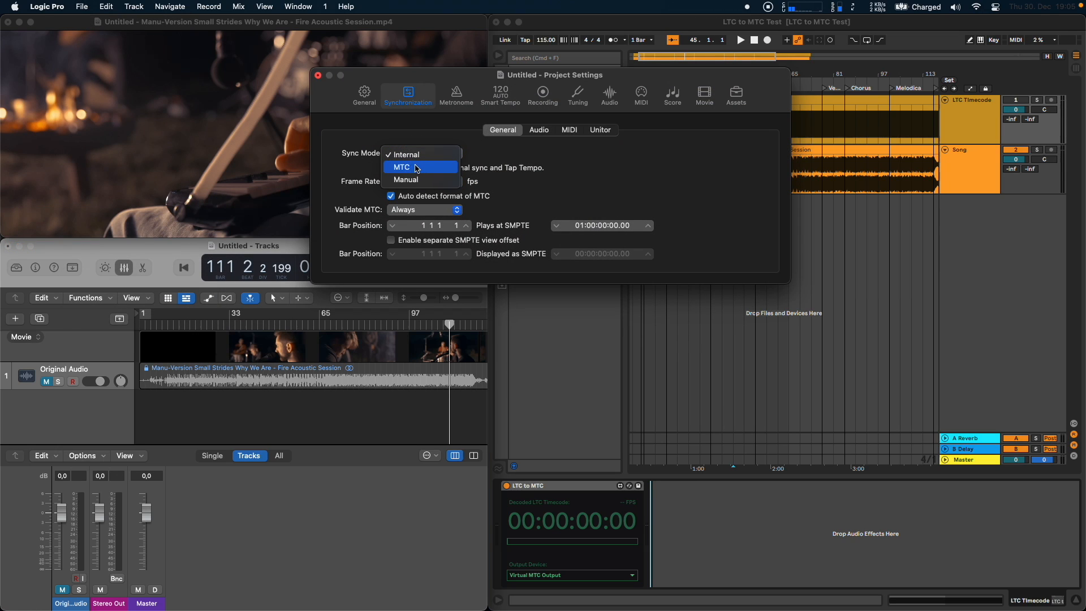
left_click(400, 168)
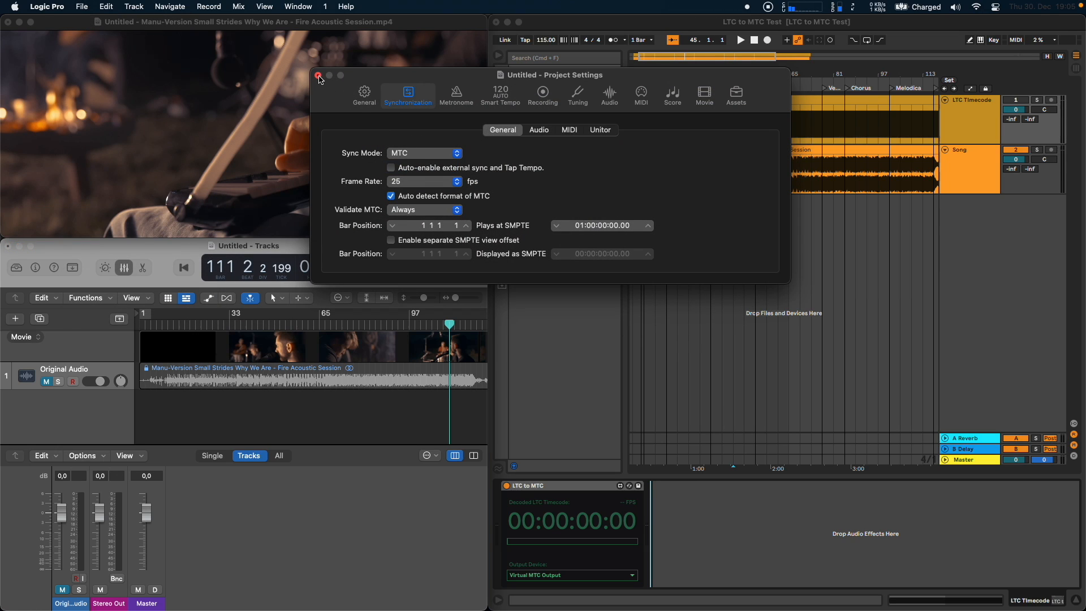
left_click(319, 74)
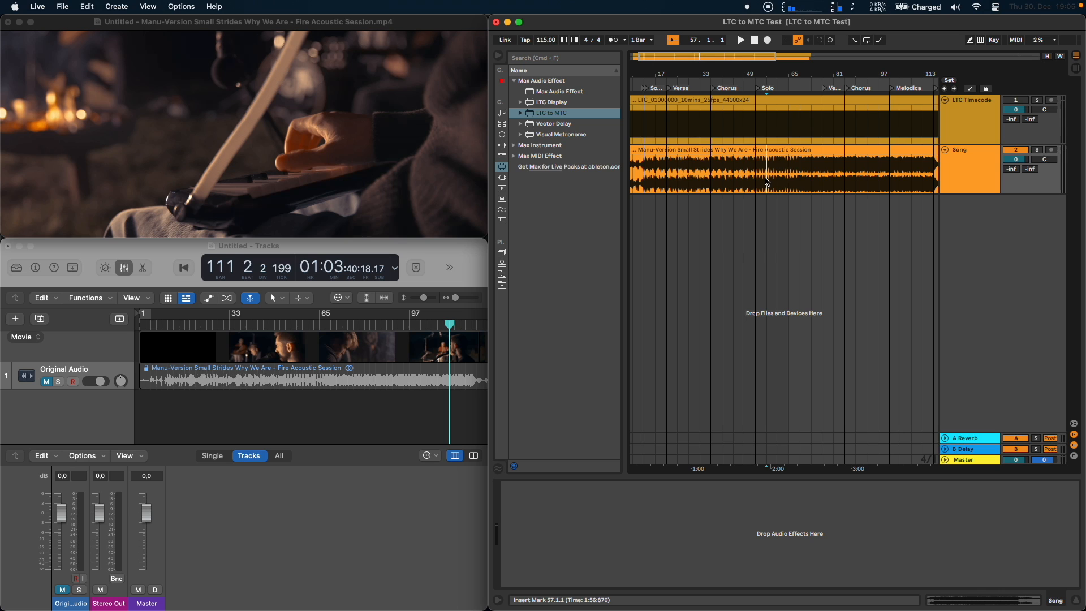
Step: Set a start point in the Song track and play so Logic chases the MTC
left_click(740, 40)
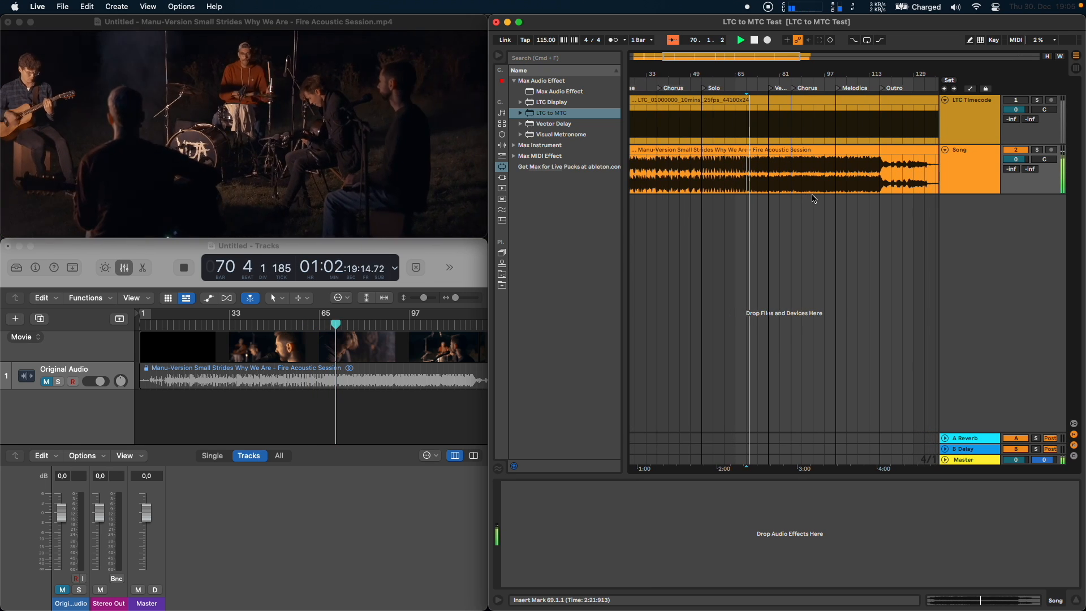
left_click(739, 39)
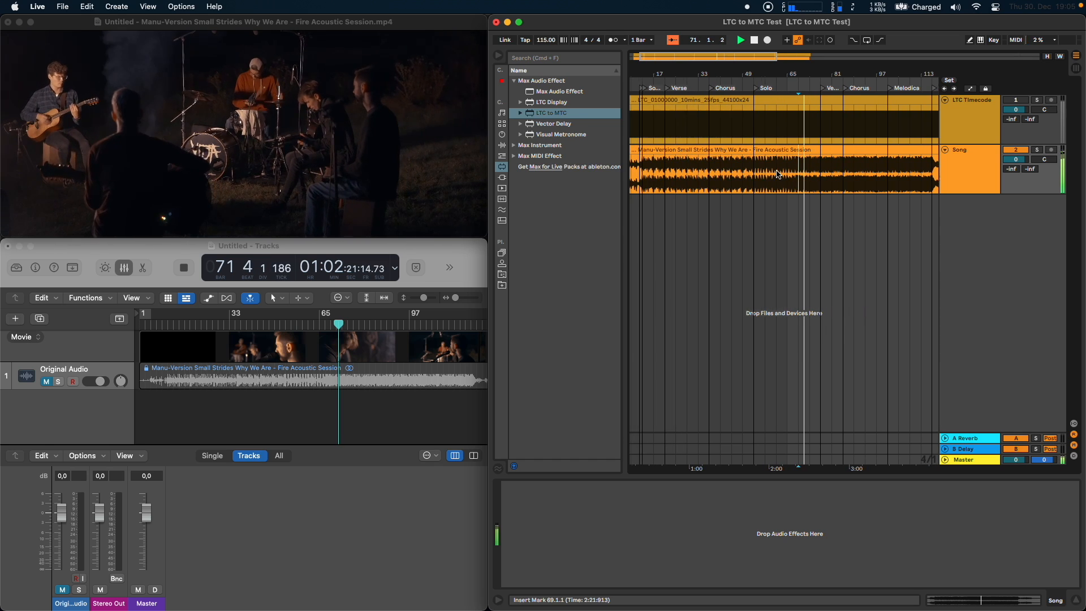